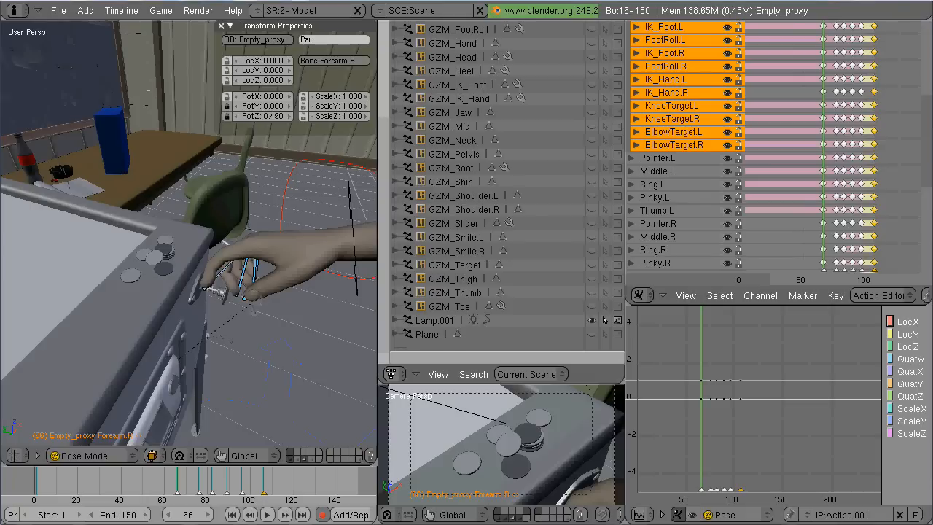
mouse_move(361, 382)
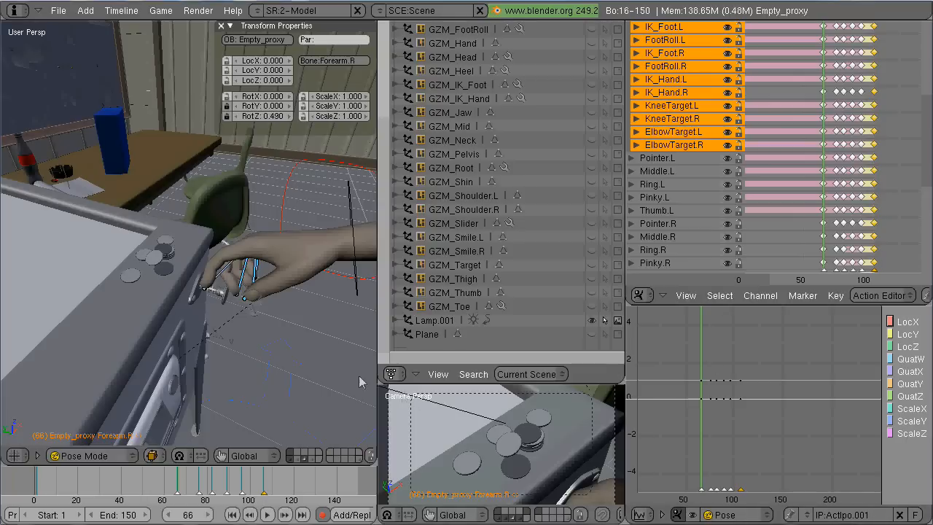
Scrub the animatic from Shot 01 ahead into Shot 03, then return to Blender.
click(189, 481)
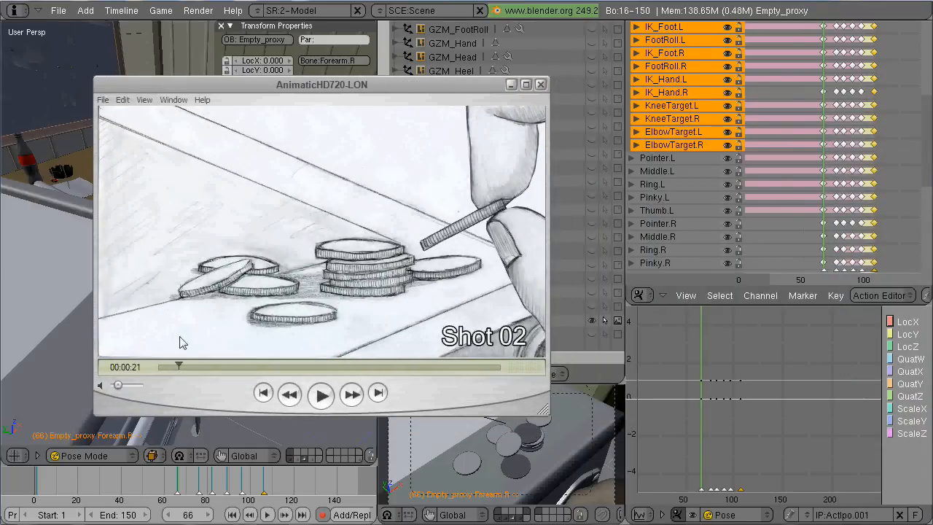
drag(177, 367, 178, 367)
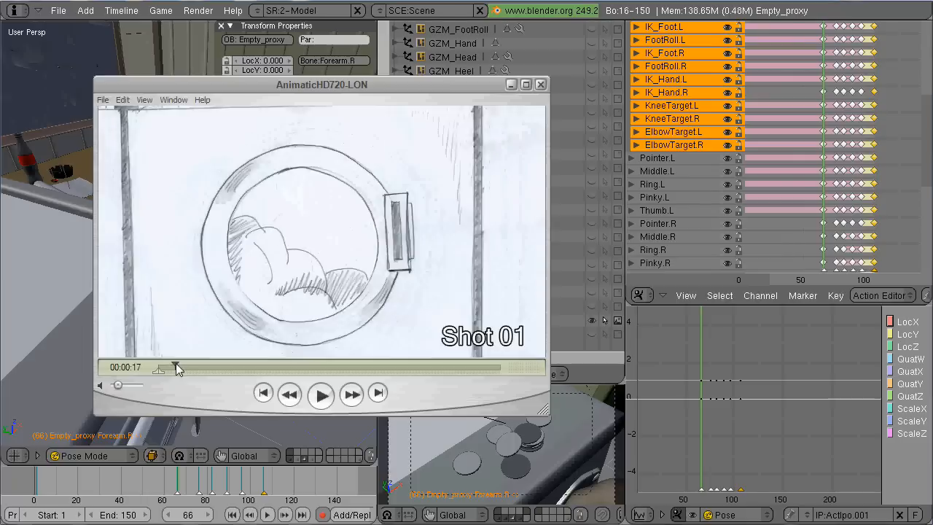
click(178, 367)
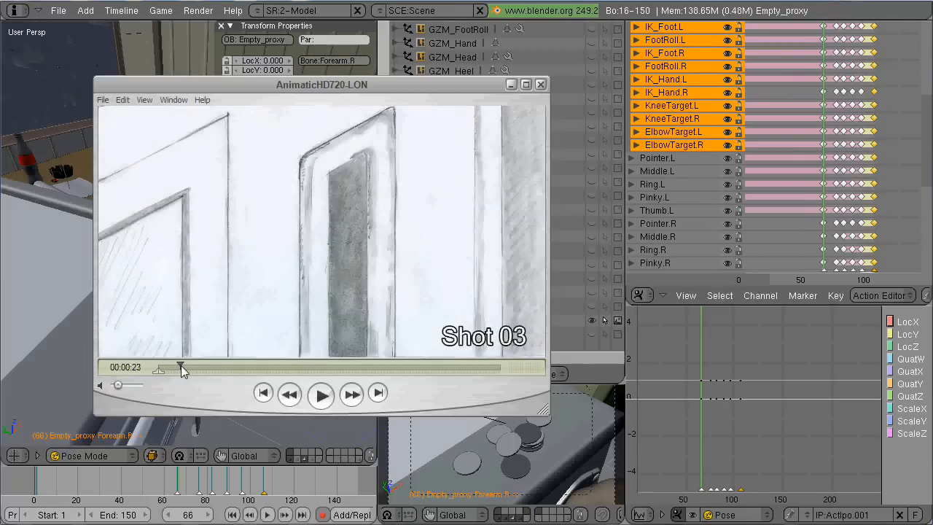
click(180, 367)
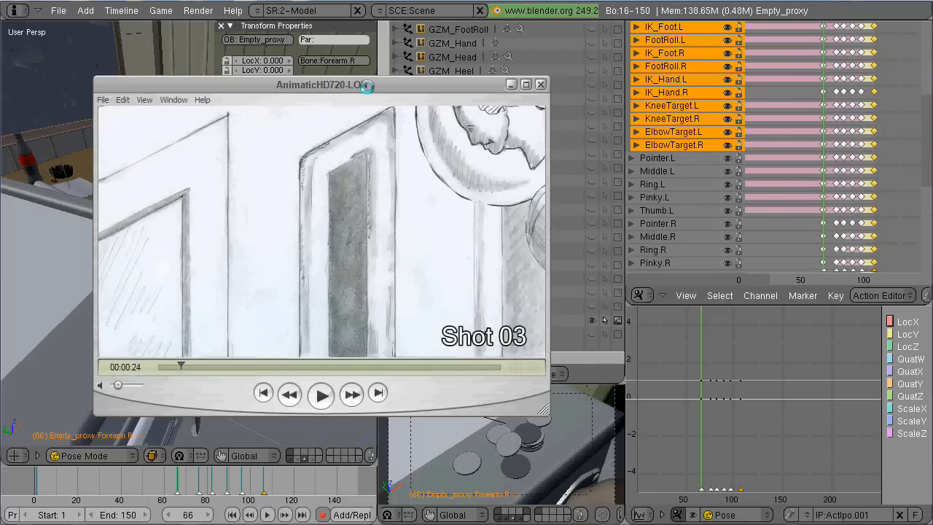
click(539, 83)
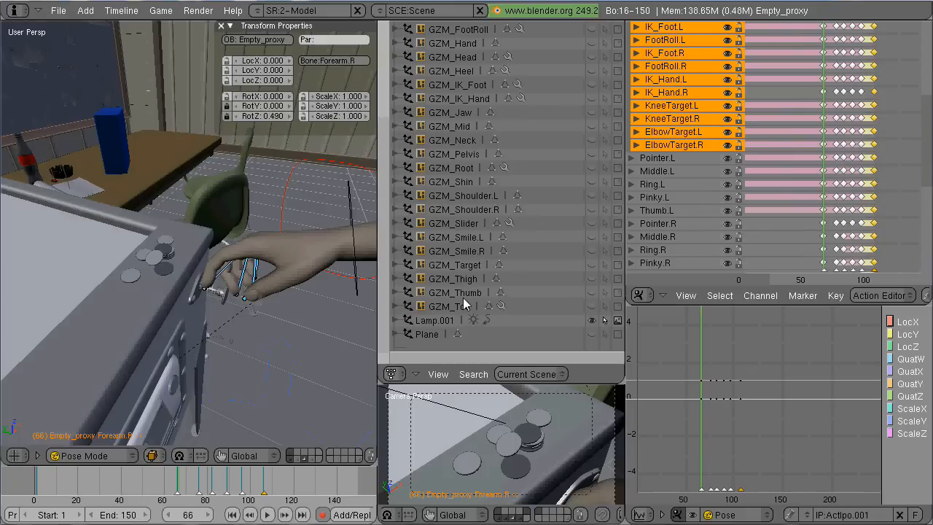
mouse_move(441, 385)
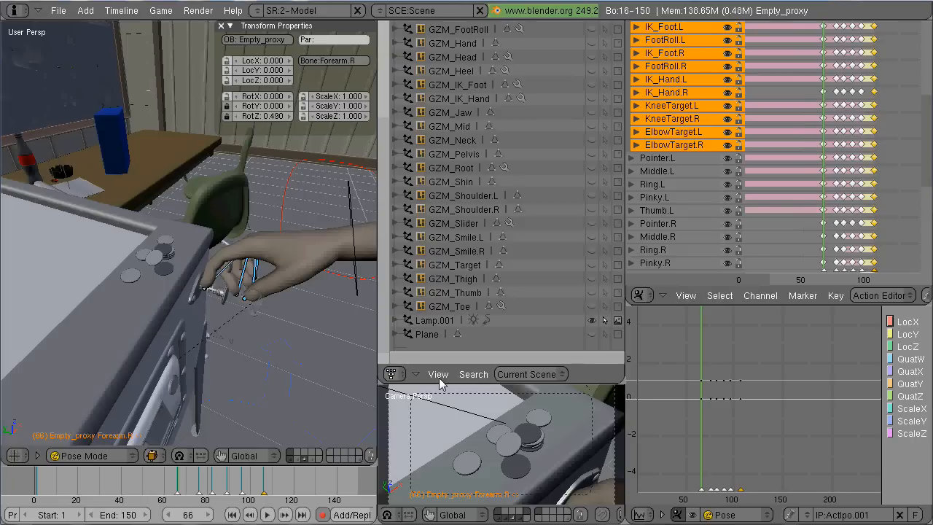
mouse_move(440, 385)
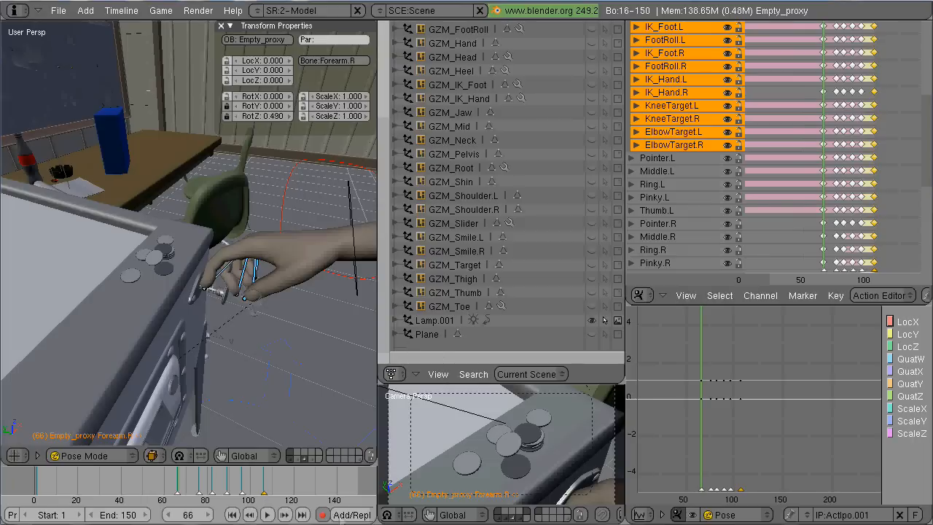
mouse_move(336, 295)
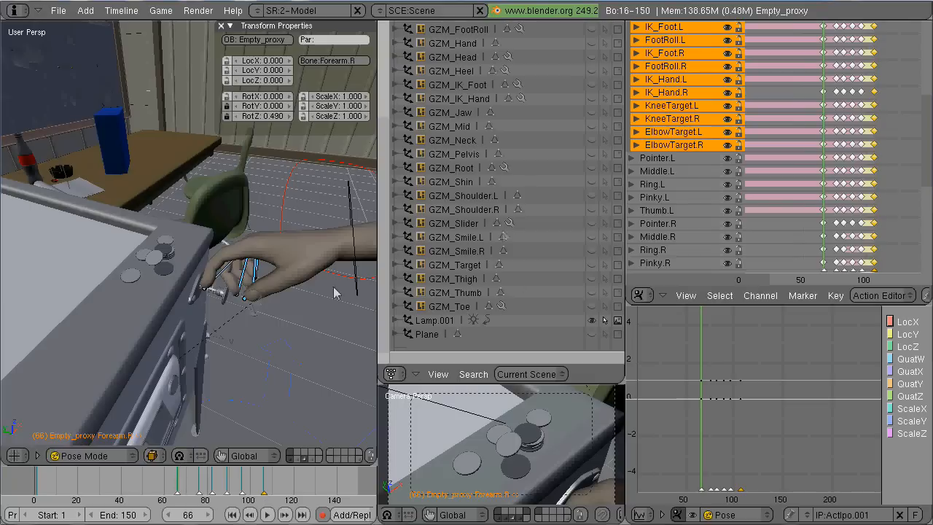
mouse_move(182, 487)
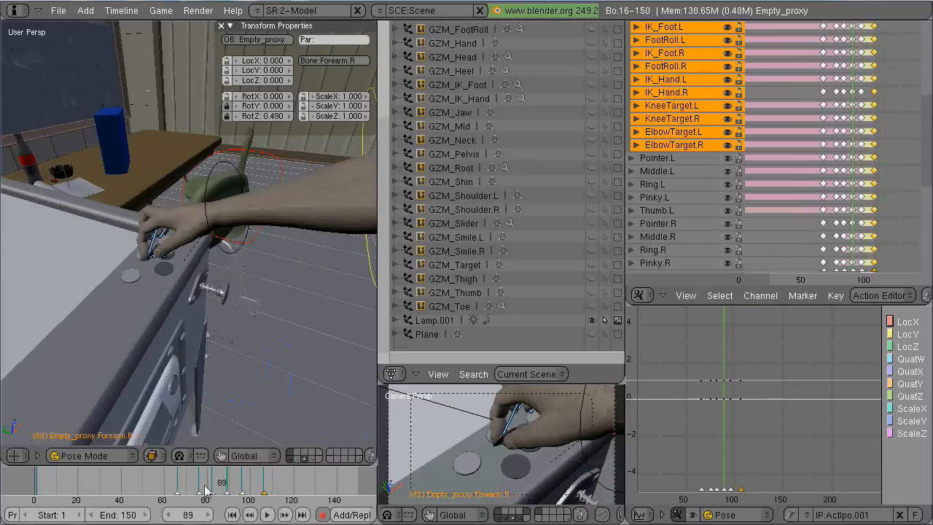
Check the hand pose at another frame in the timeline.
click(184, 484)
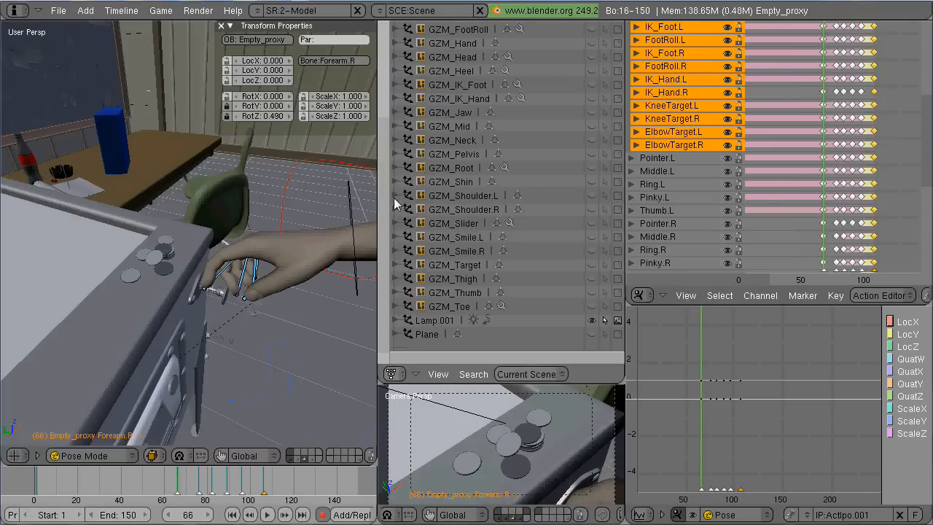
mouse_move(507, 289)
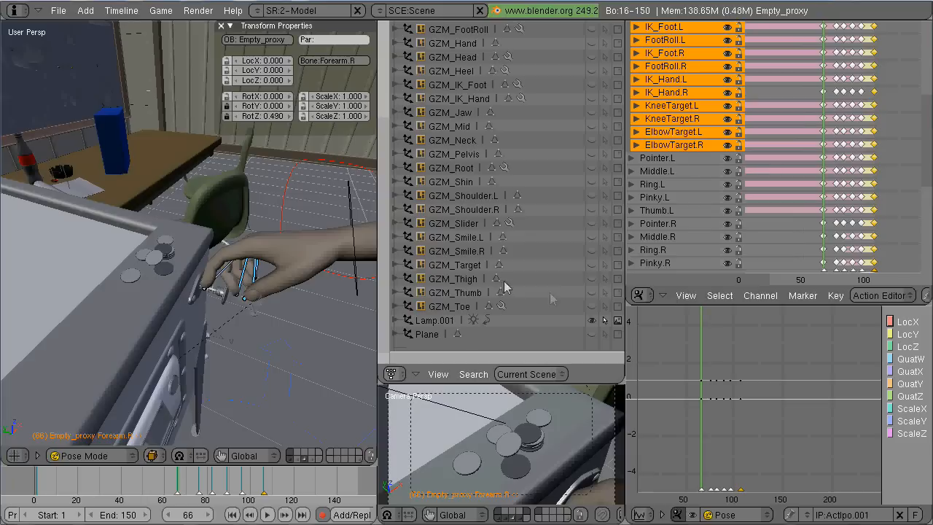
mouse_move(576, 304)
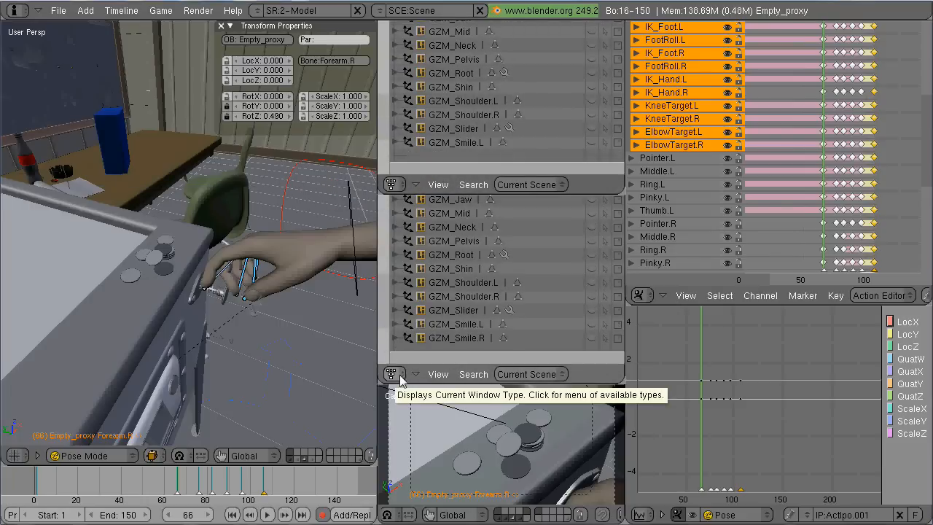
Turn the new area into a Video Sequence Editor.
click(393, 373)
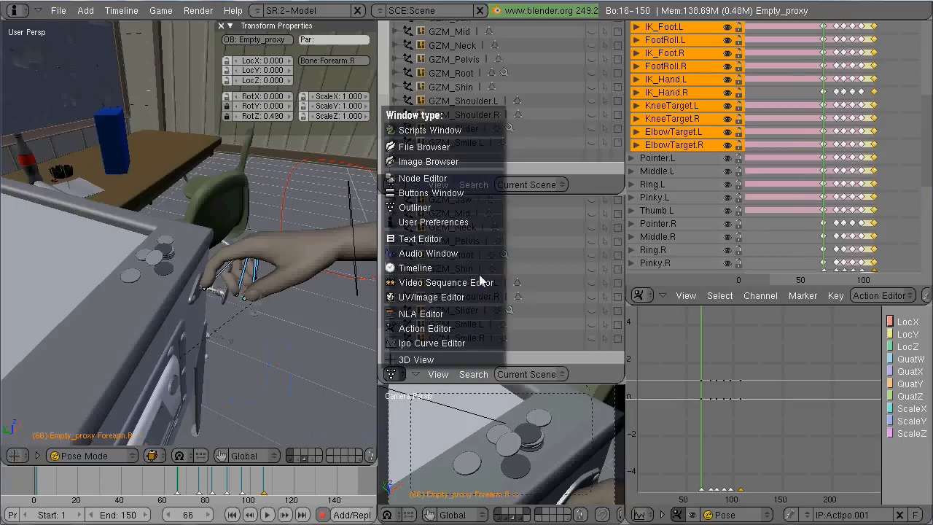
click(446, 282)
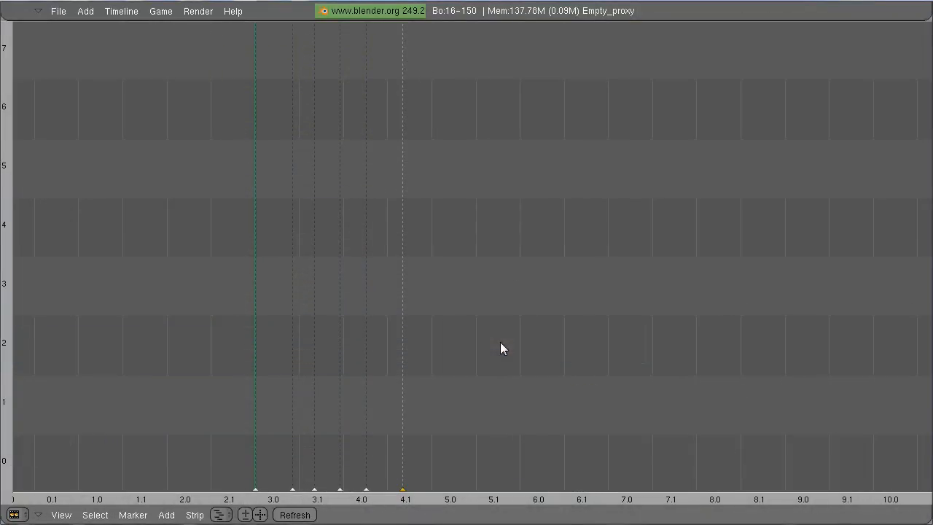
mouse_move(749, 227)
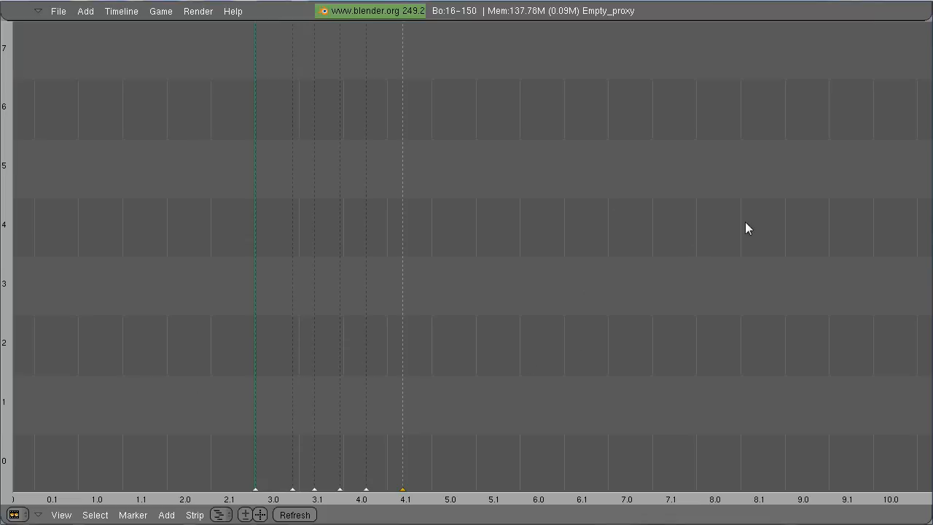
mouse_move(470, 333)
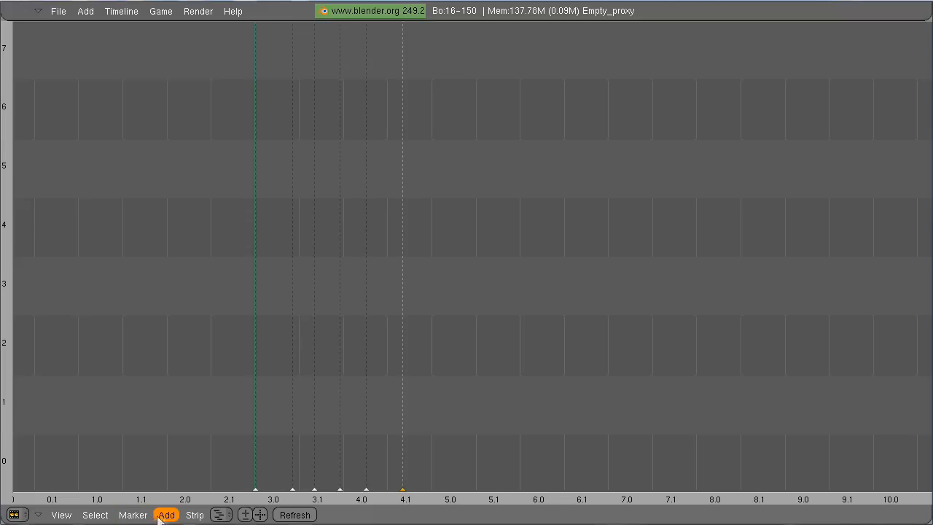
Add the Shot 02.mov reference movie as a strip in the sequence editor.
click(166, 514)
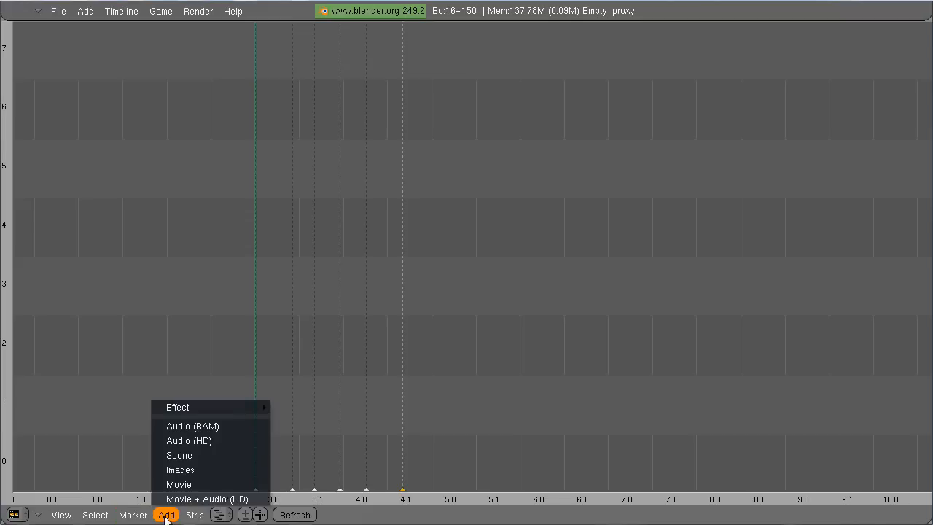
mouse_move(178, 484)
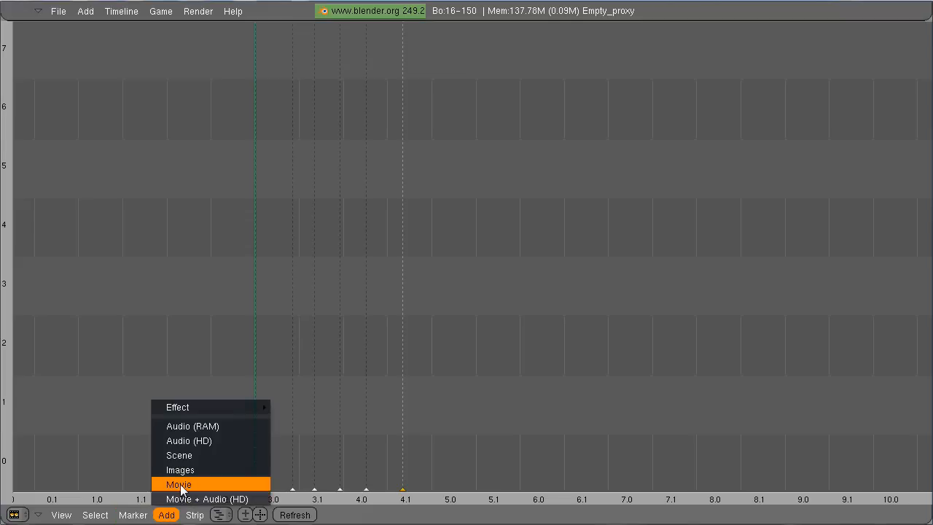
click(178, 484)
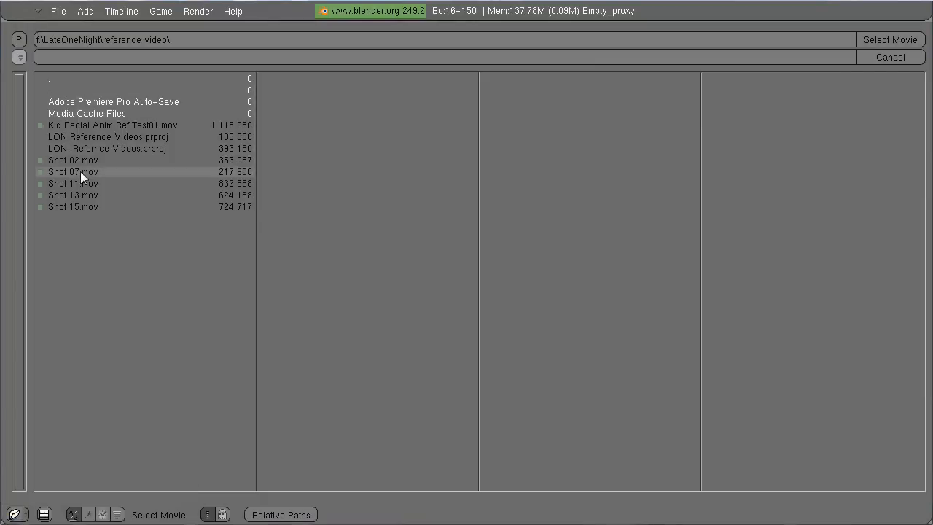
click(73, 159)
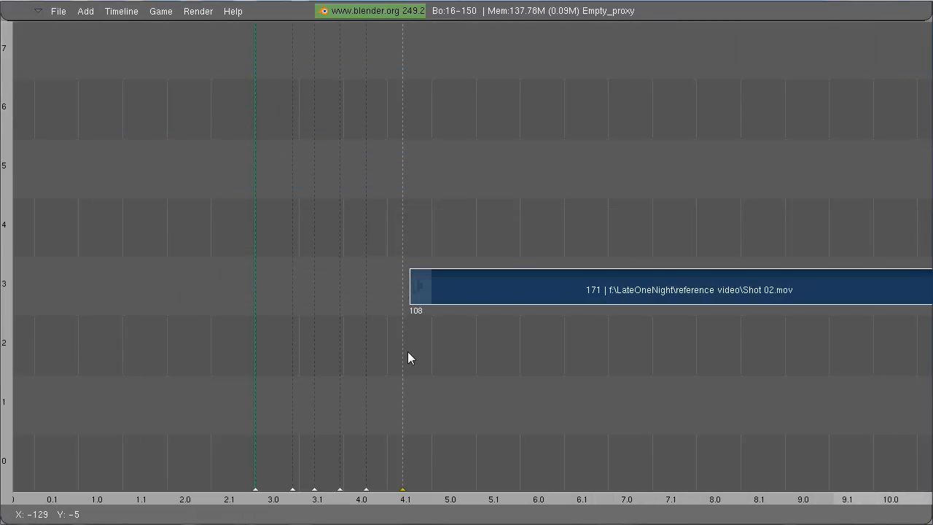
Drag the Shot 02 strip into place on its channel near frame 40.
drag(656, 288, 682, 405)
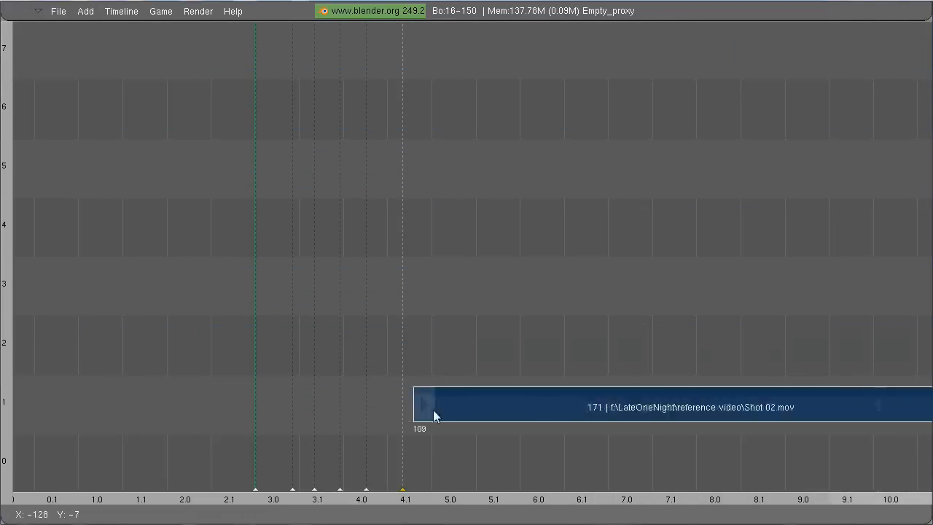
drag(422, 407, 393, 290)
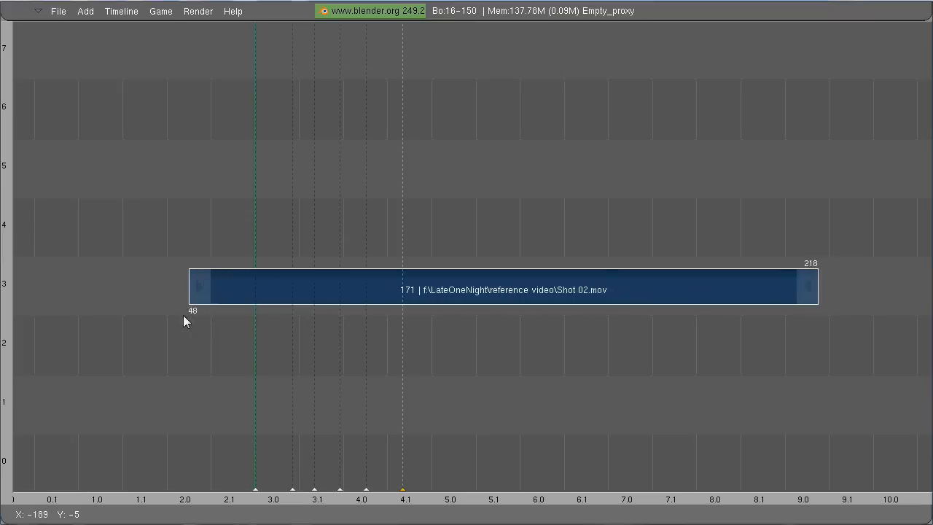
drag(503, 289, 364, 289)
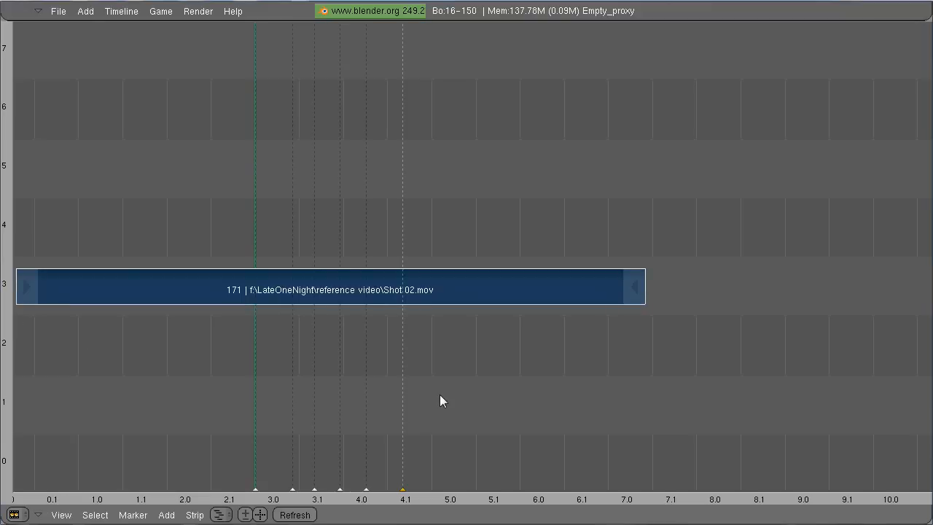
mouse_move(449, 364)
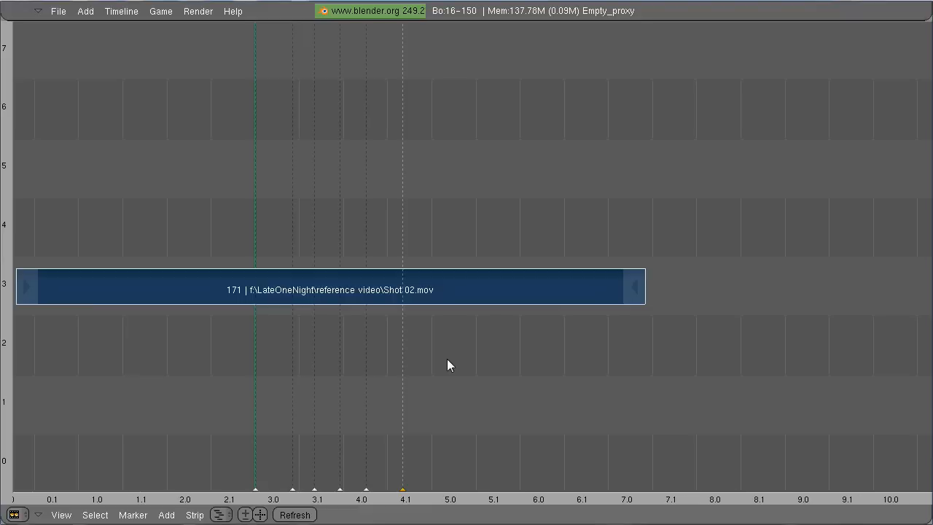
mouse_move(236, 513)
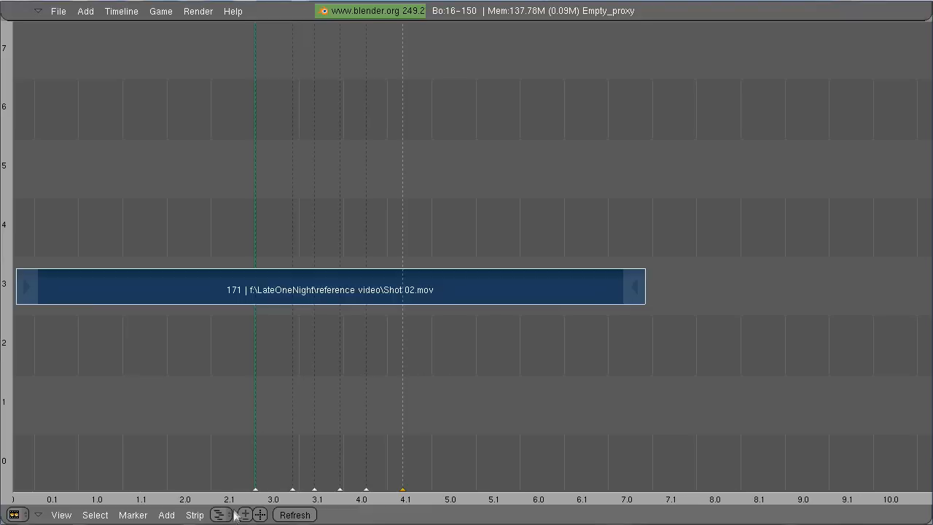
mouse_move(232, 515)
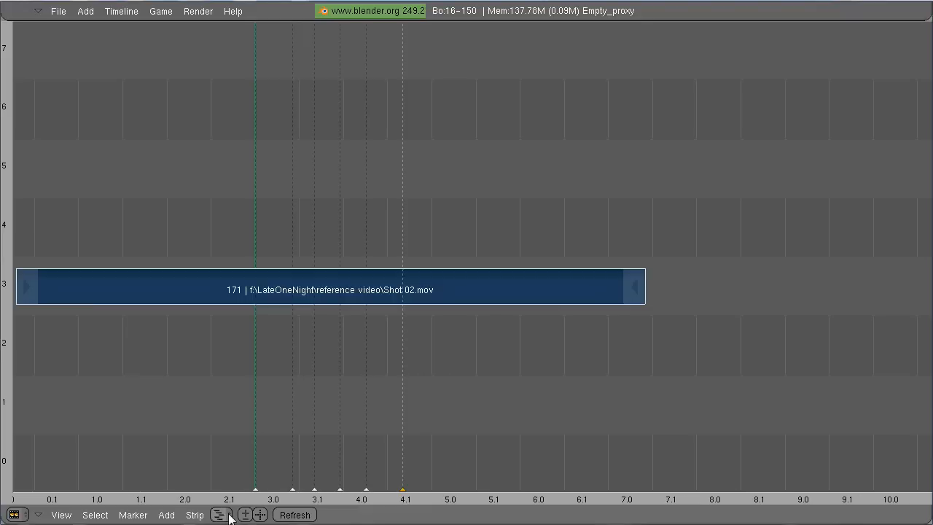
Return to the full animation layout with the coins reference preview beside the 3D view.
click(221, 515)
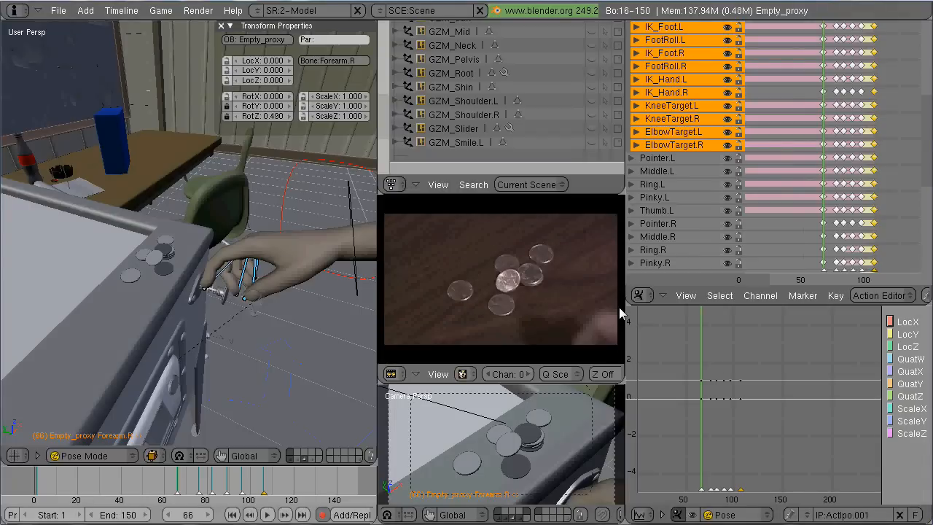
mouse_move(521, 347)
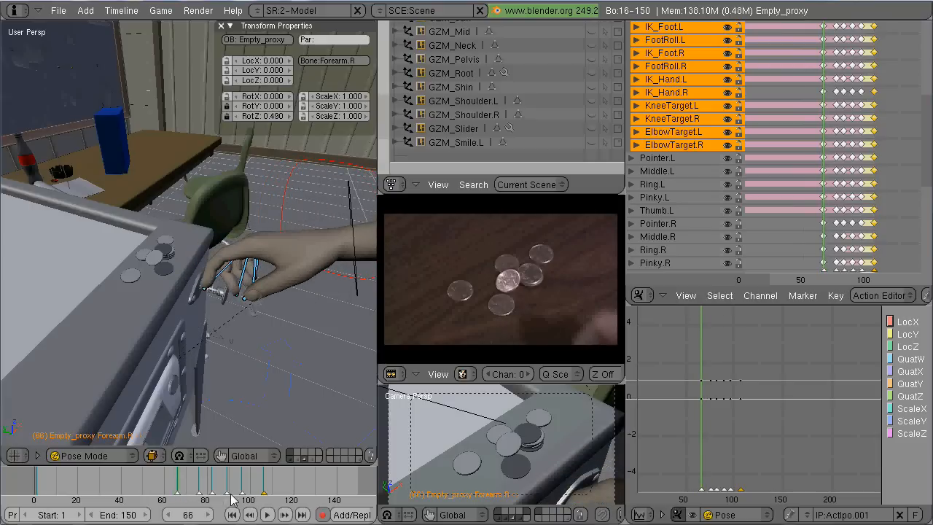
mouse_move(192, 464)
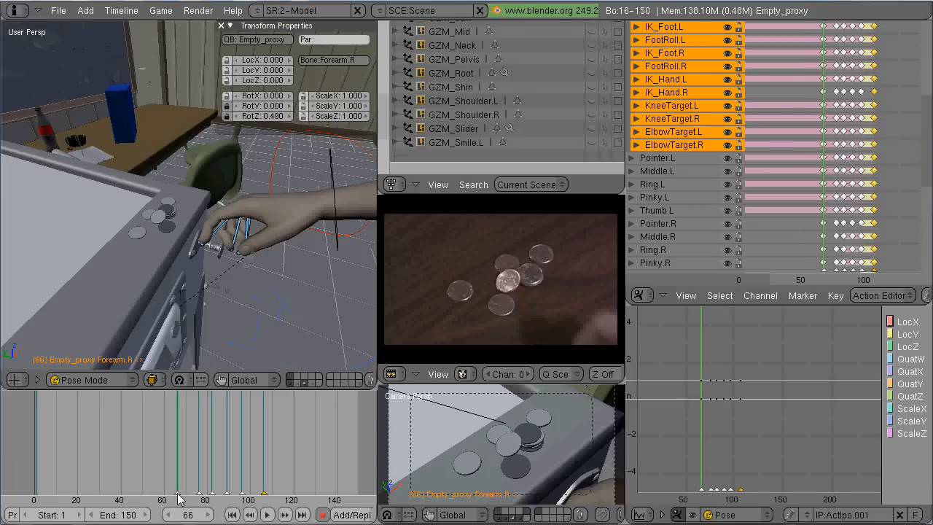
mouse_move(205, 499)
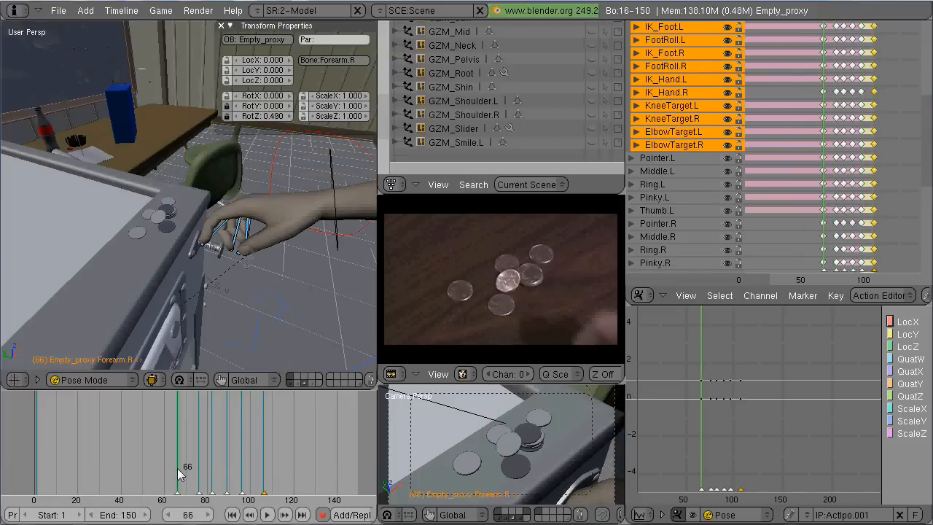
mouse_move(270, 292)
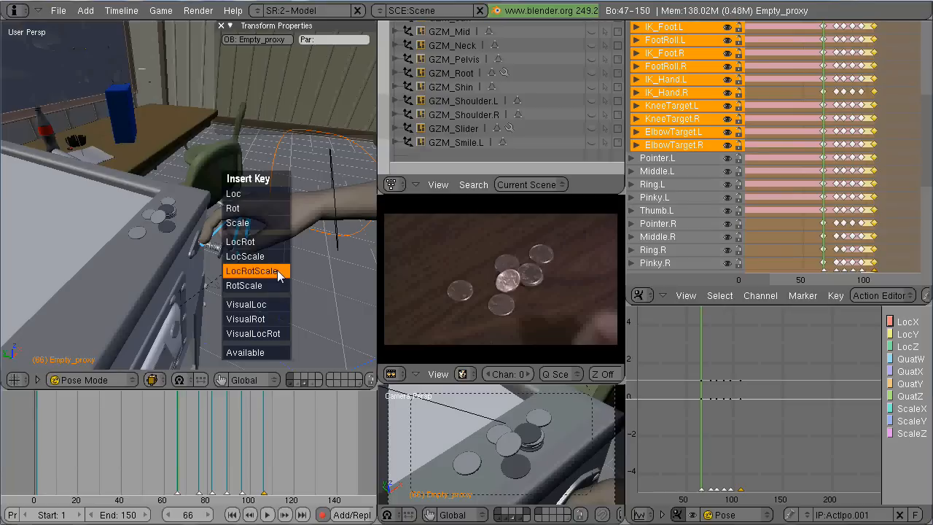
Key LocRotScale on the posed arm bones at frame 66.
click(252, 270)
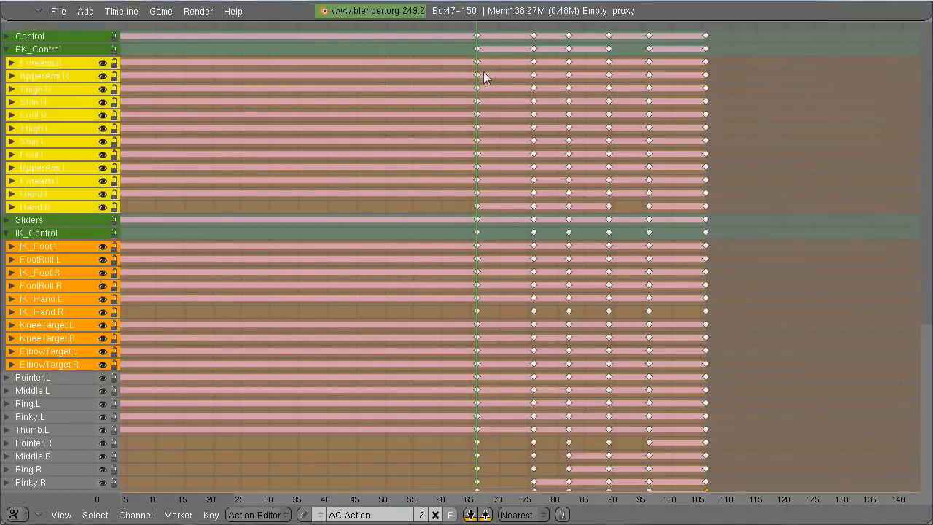
Select the upper arm key at frame 66 and settle the current frame on 60.
click(43, 76)
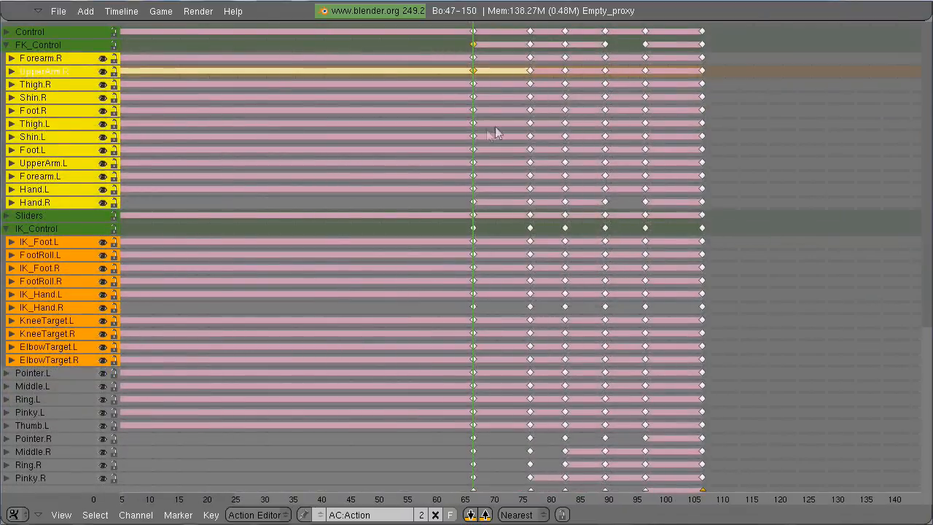
mouse_move(473, 137)
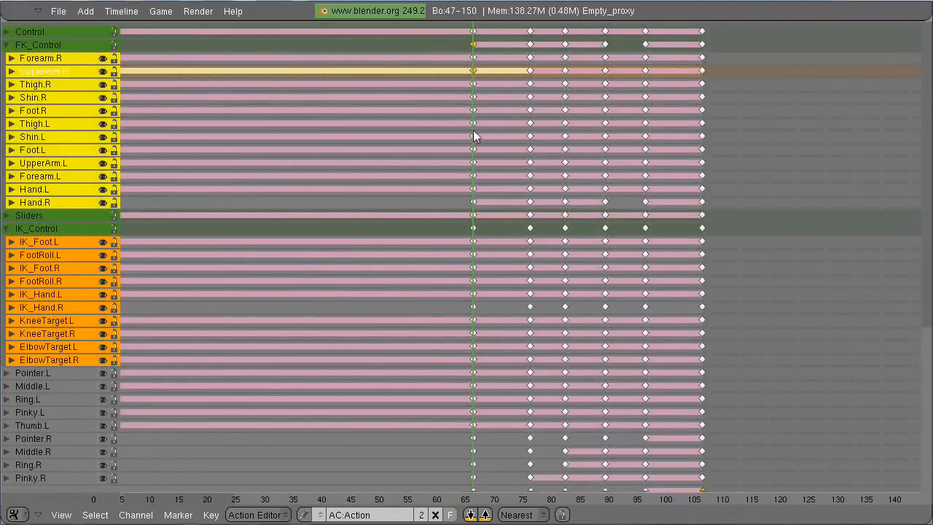
click(547, 137)
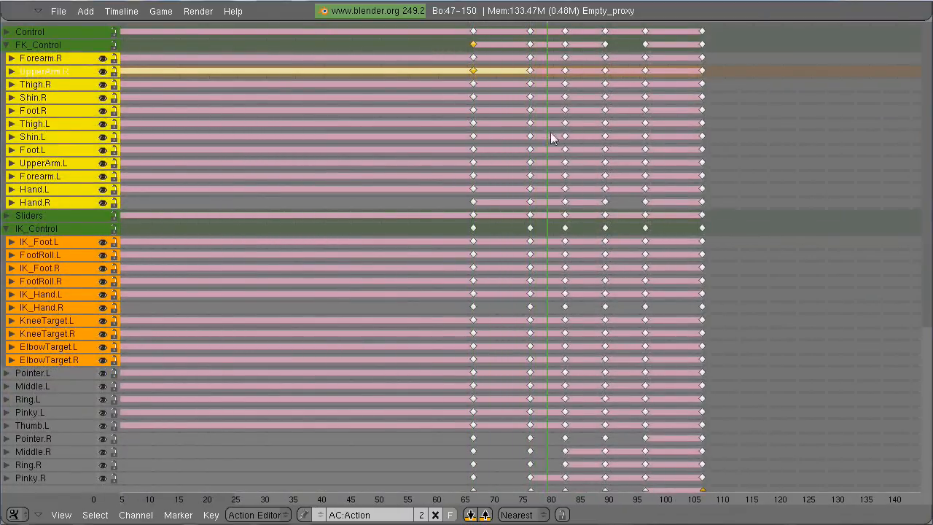
click(435, 146)
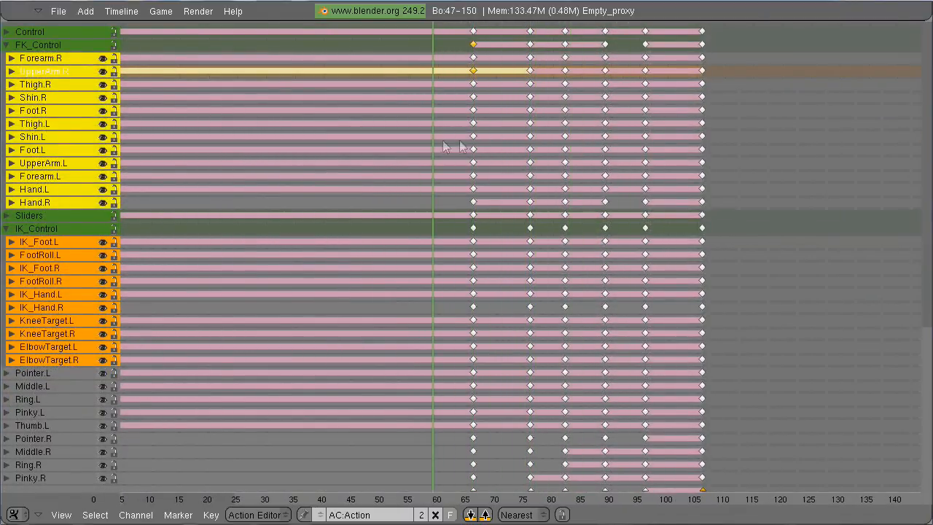
mouse_move(473, 87)
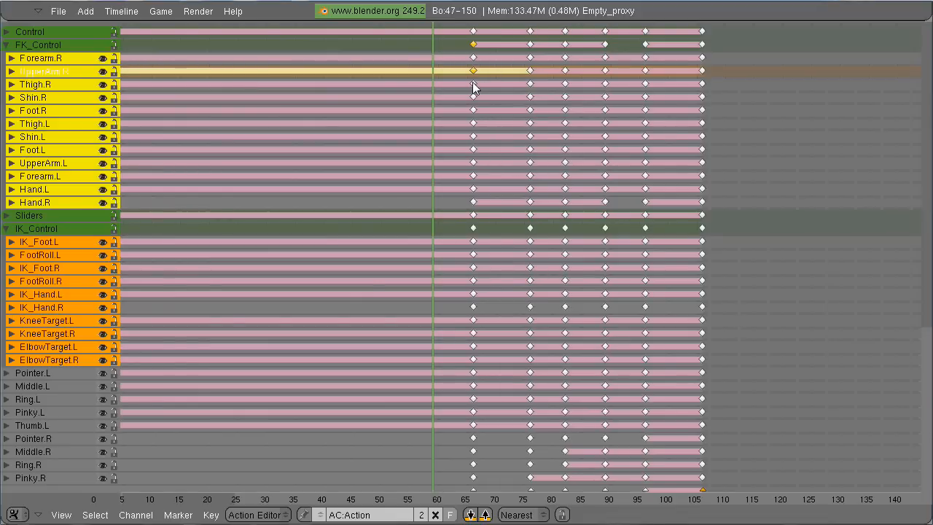
mouse_move(559, 258)
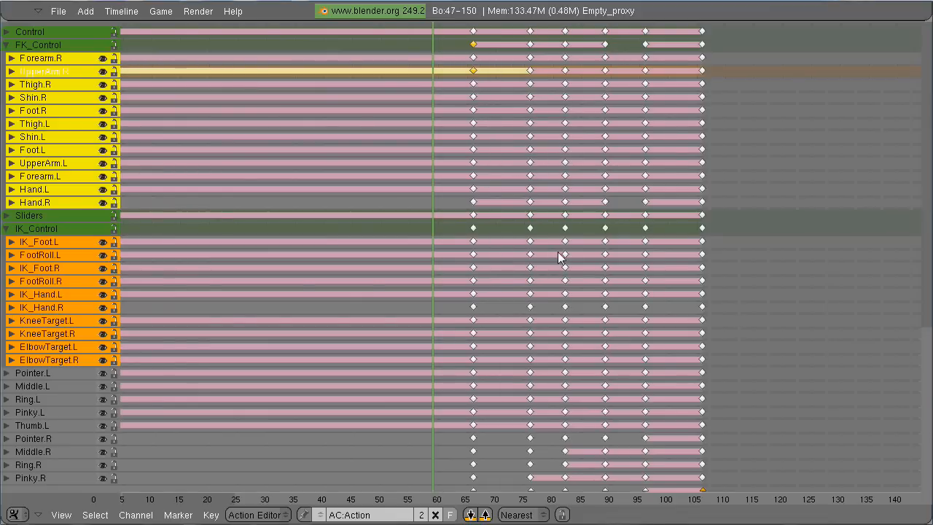
mouse_move(542, 242)
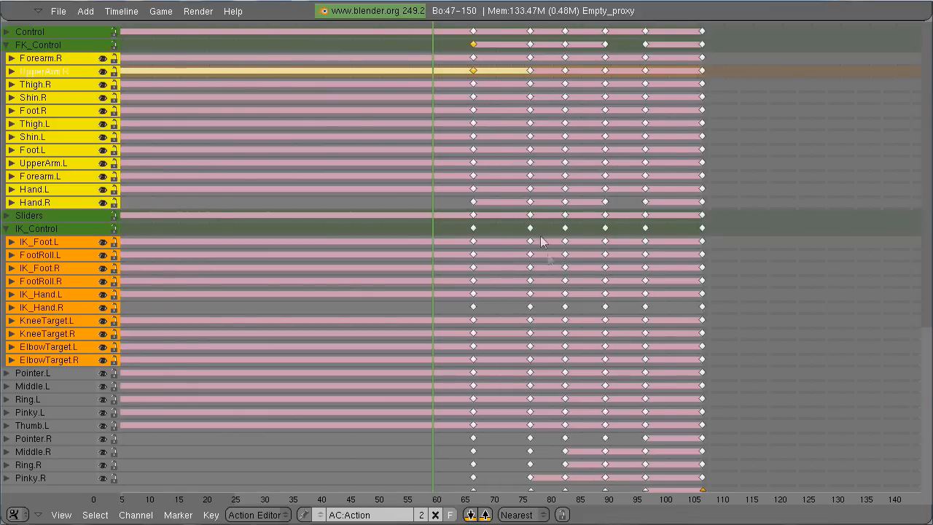
Select the whole key columns at frames 66 and 95 across all channels.
click(32, 111)
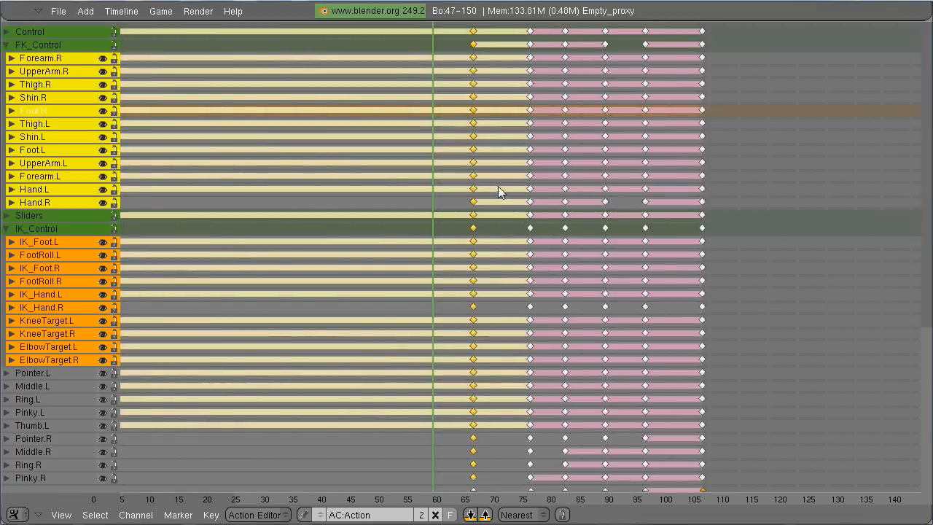
scroll(down, 3)
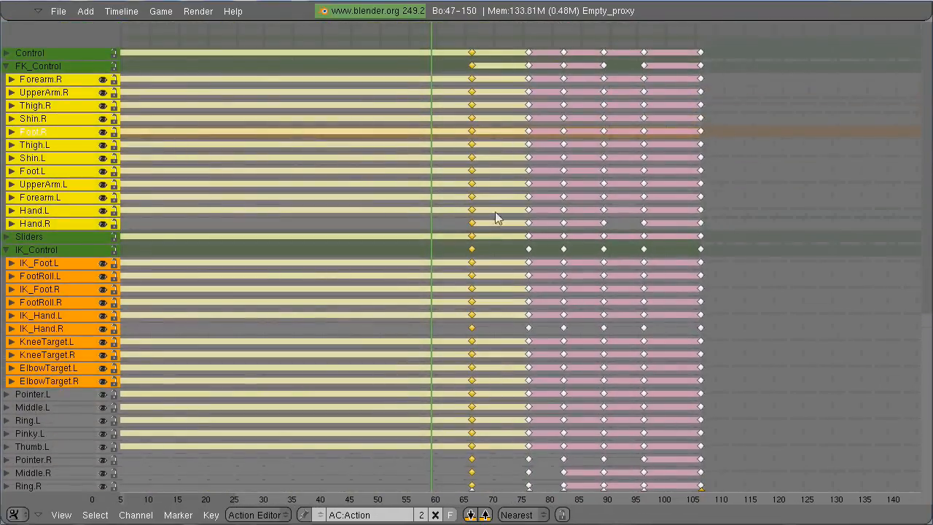
mouse_move(557, 172)
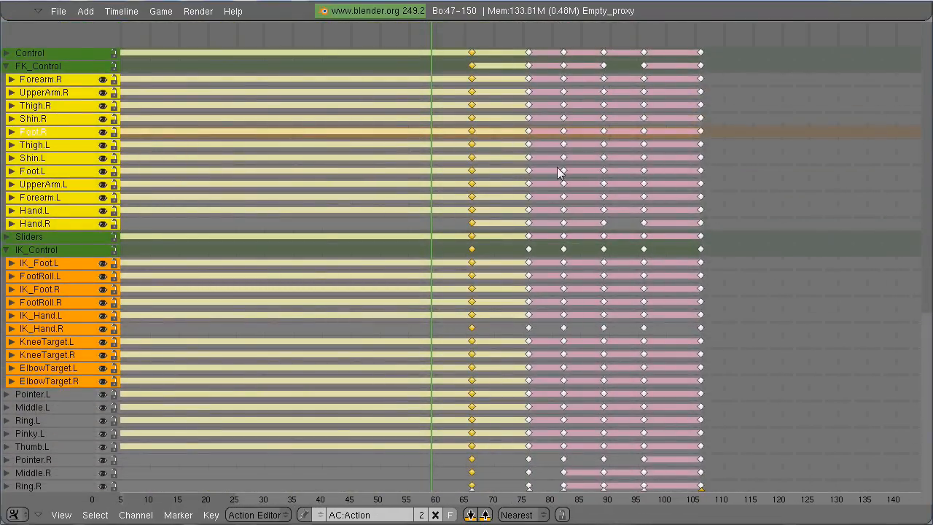
click(35, 144)
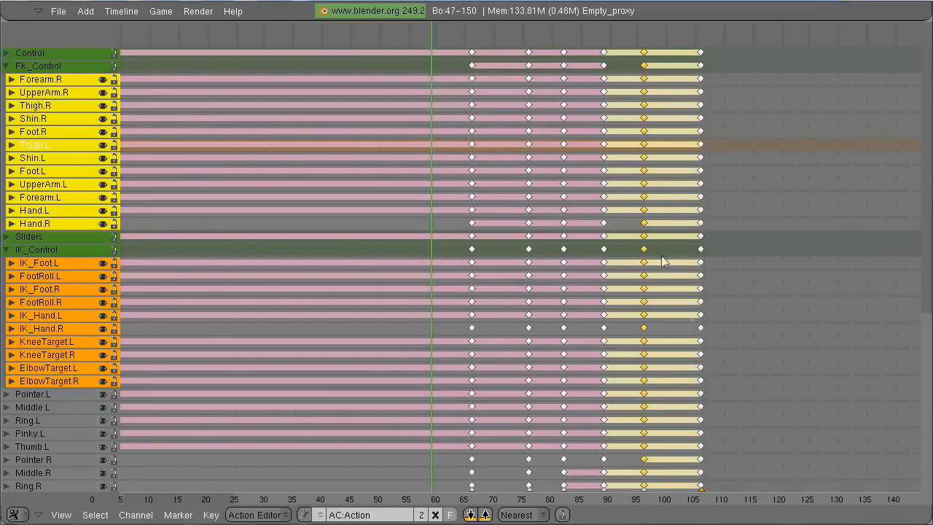
scroll(up, 3)
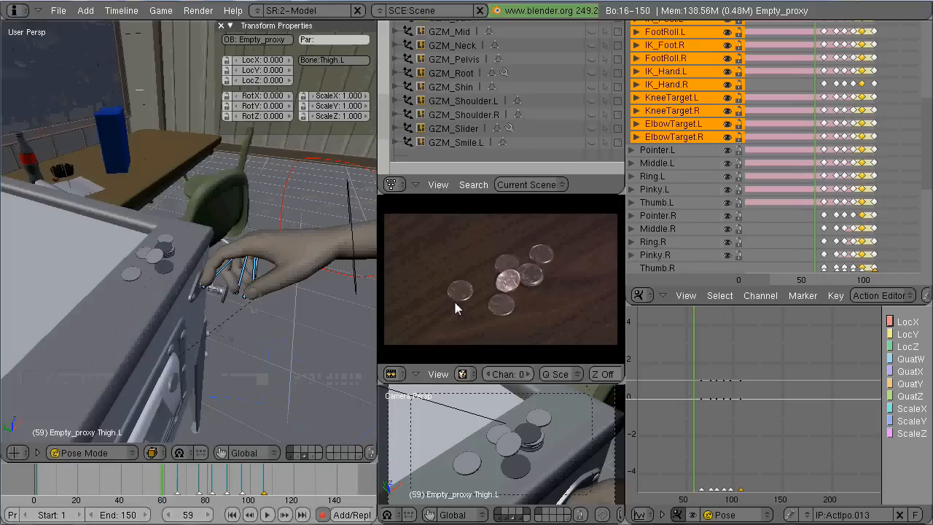
mouse_move(532, 291)
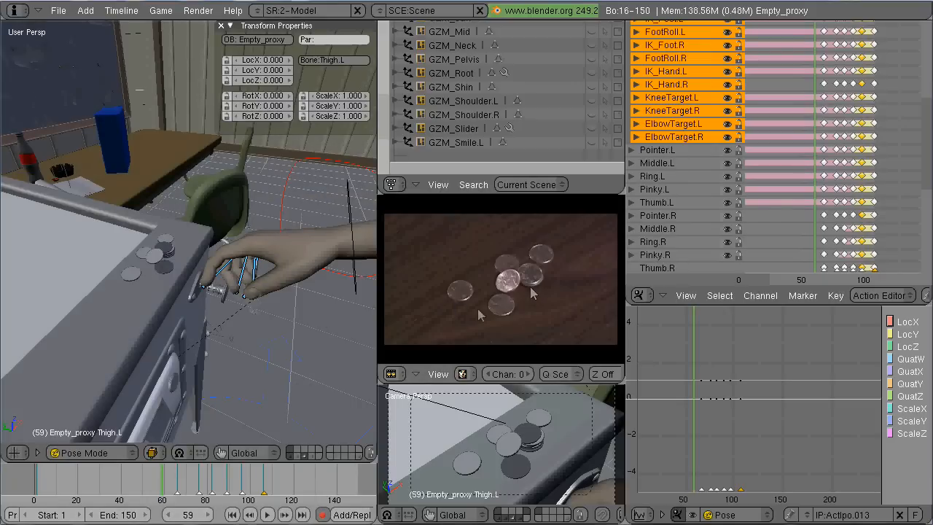
mouse_move(467, 349)
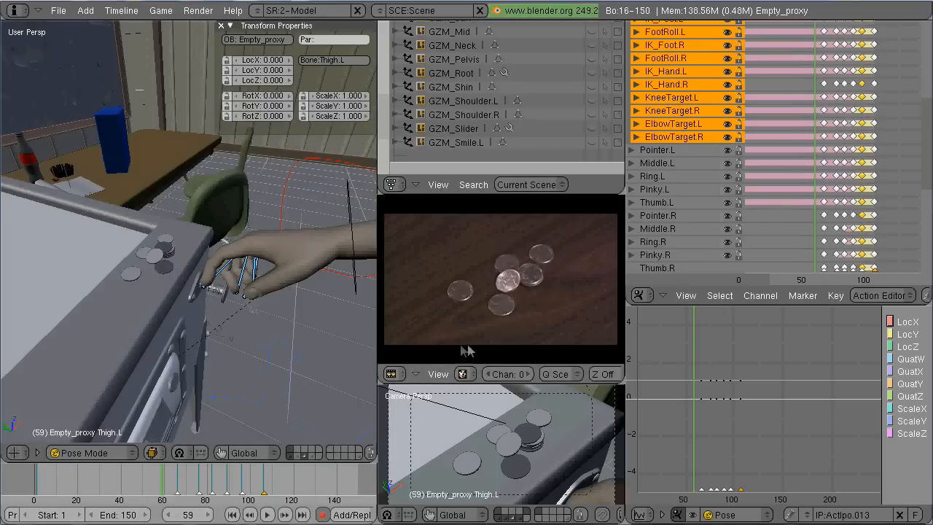